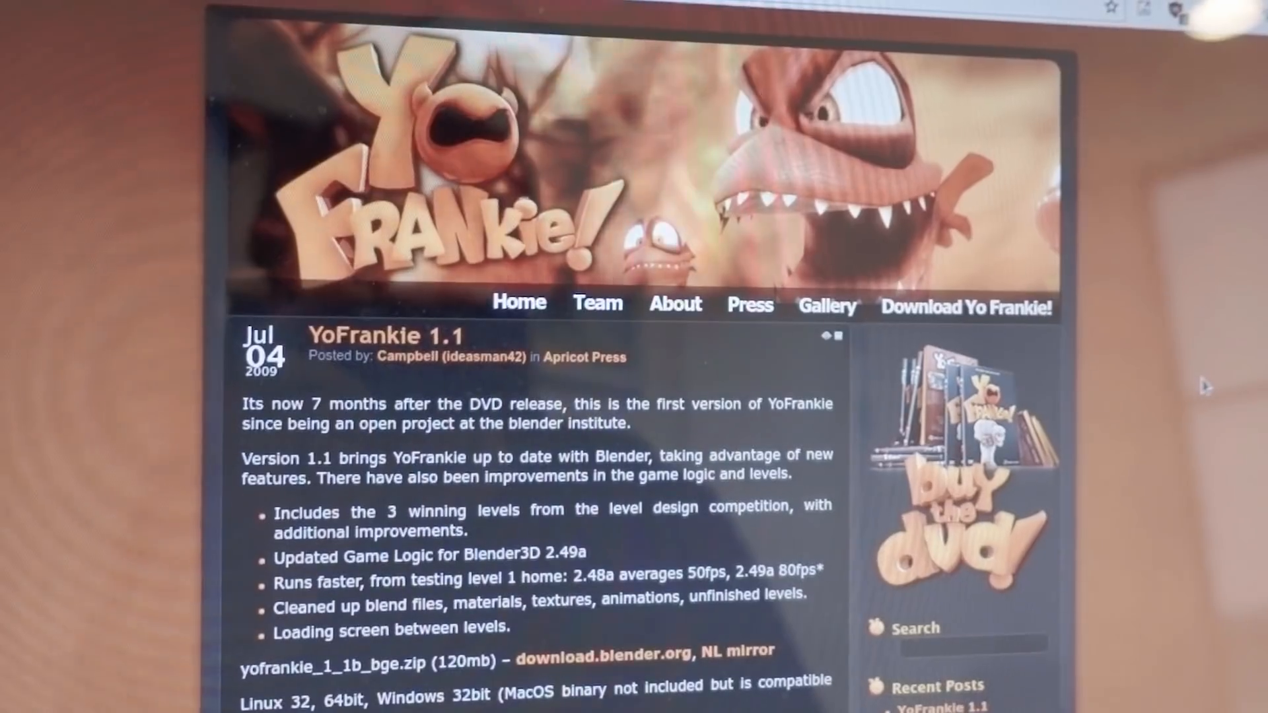
scroll(down, 3)
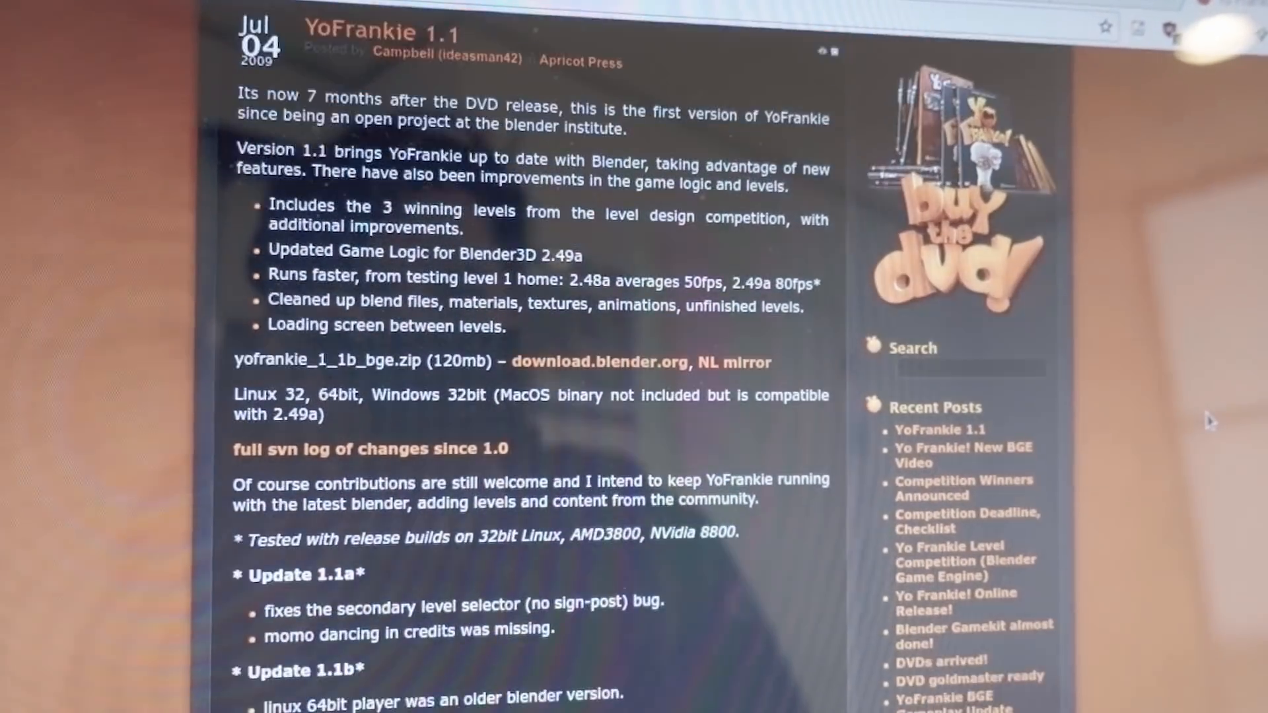